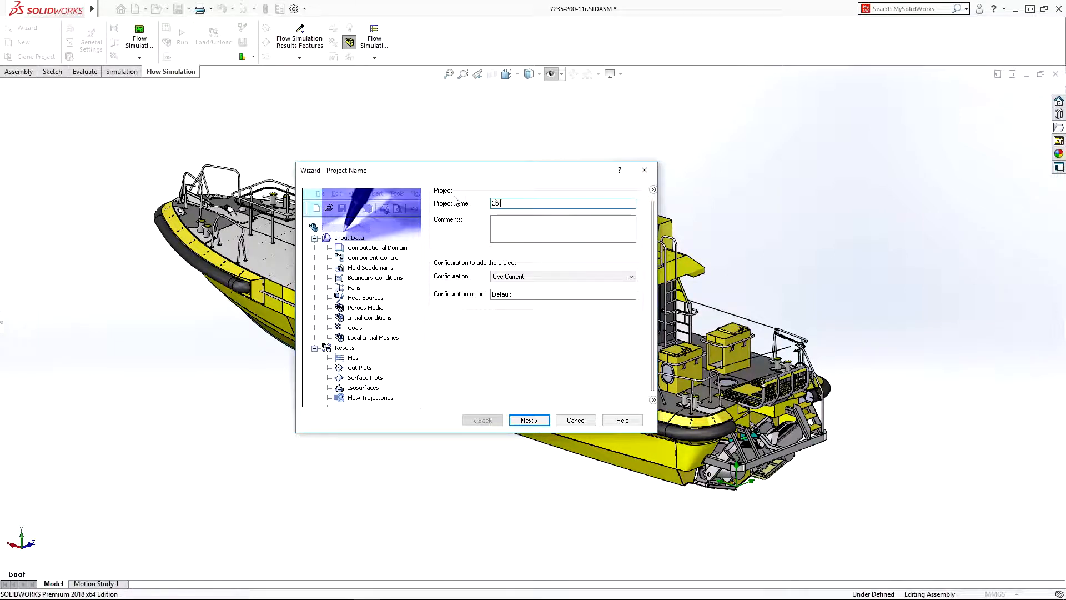
Step: Name the flow project '25 Knots' and continue to the analysis type page
type("Knots")
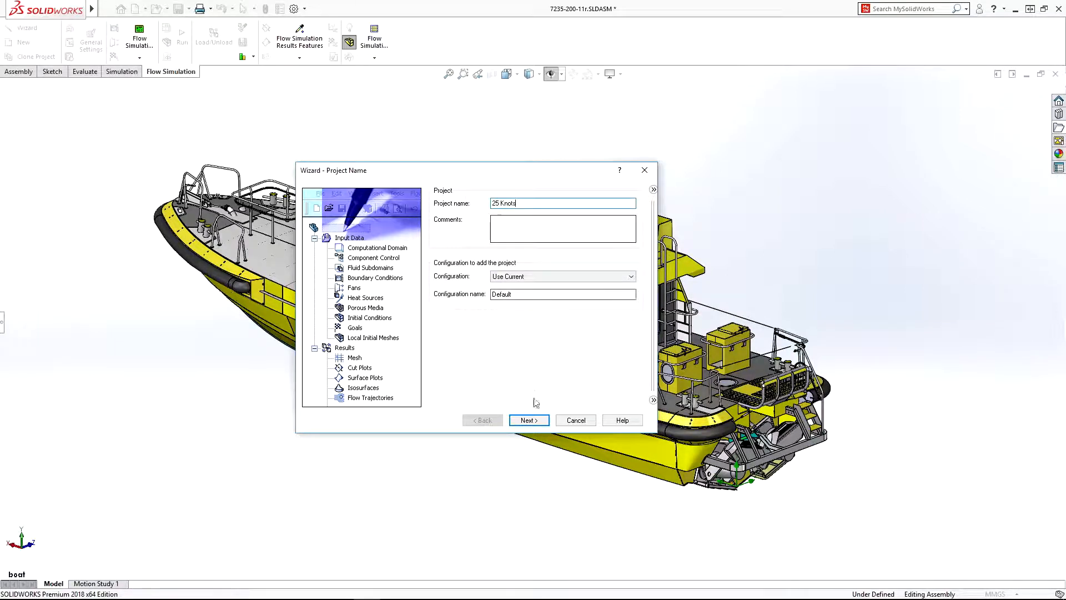
left_click(528, 420)
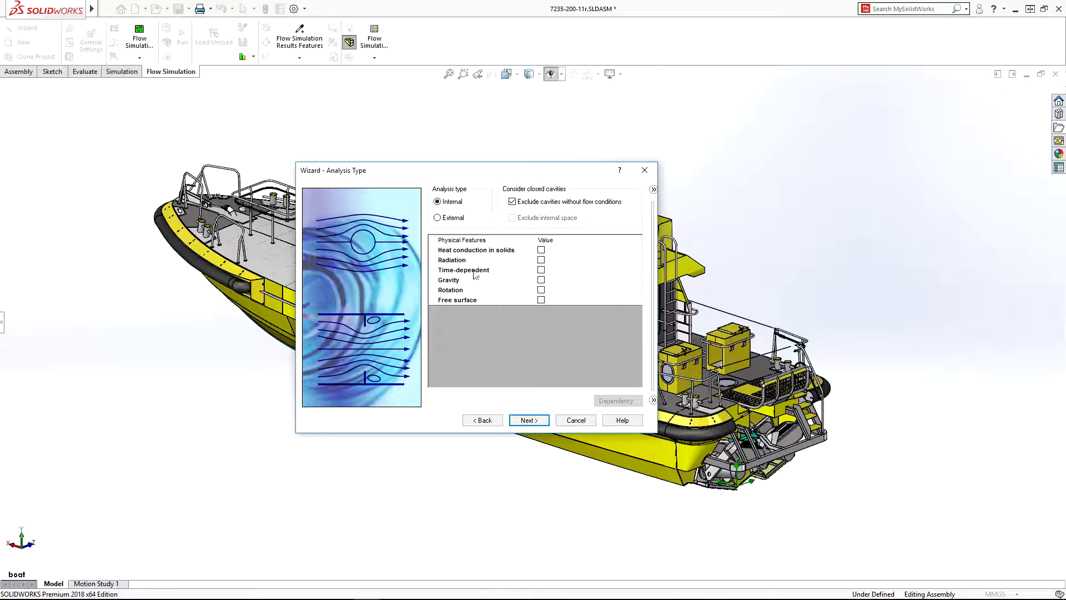
Step: Choose external flow excluding internal space, enable free surface (time-dependent) and gravity, then continue
left_click(438, 217)
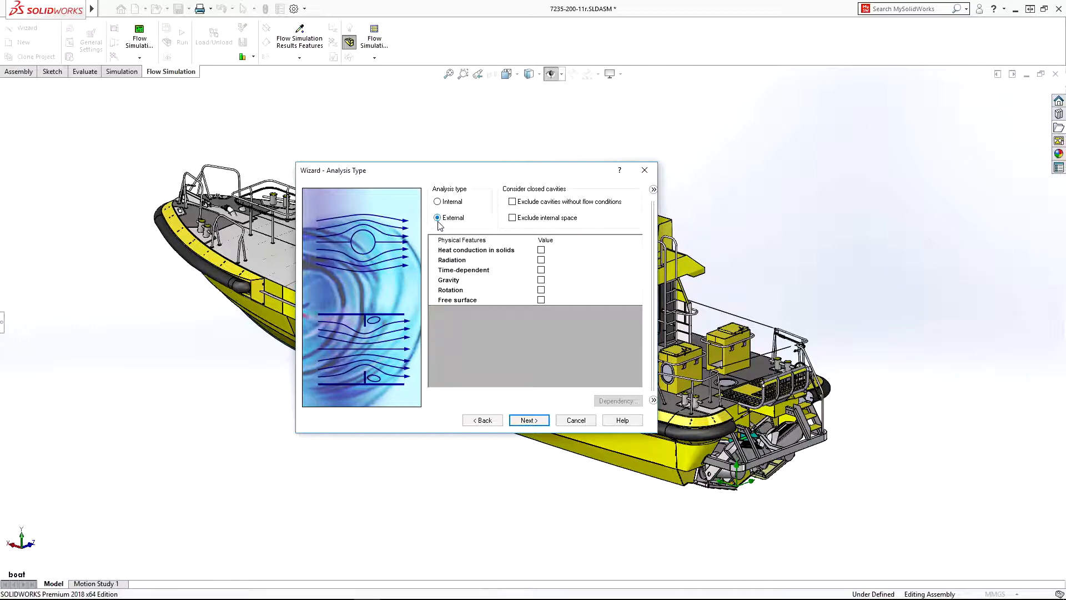
left_click(512, 216)
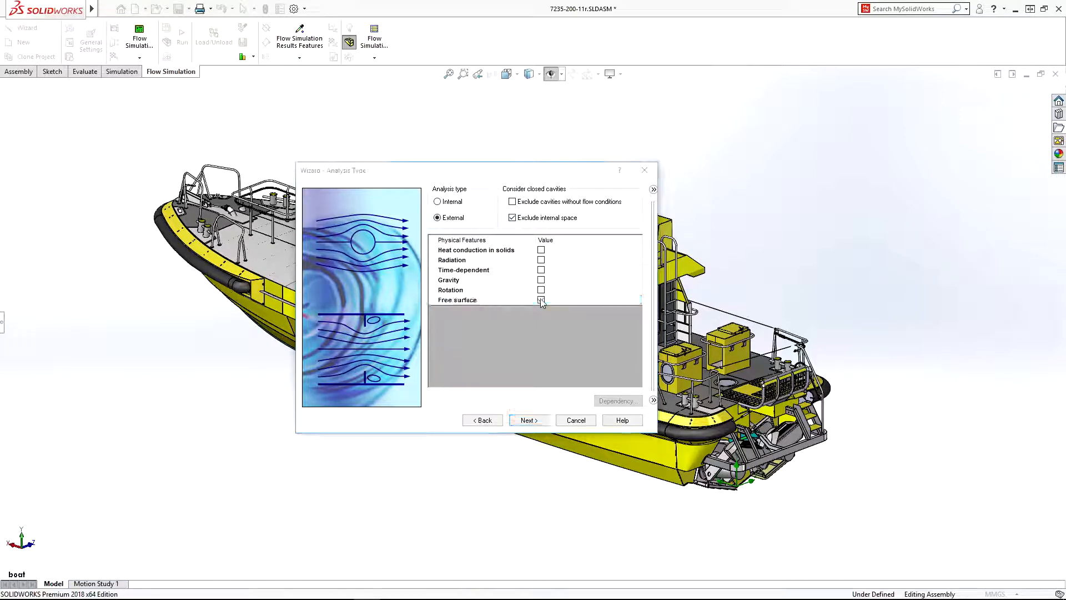
left_click(540, 300)
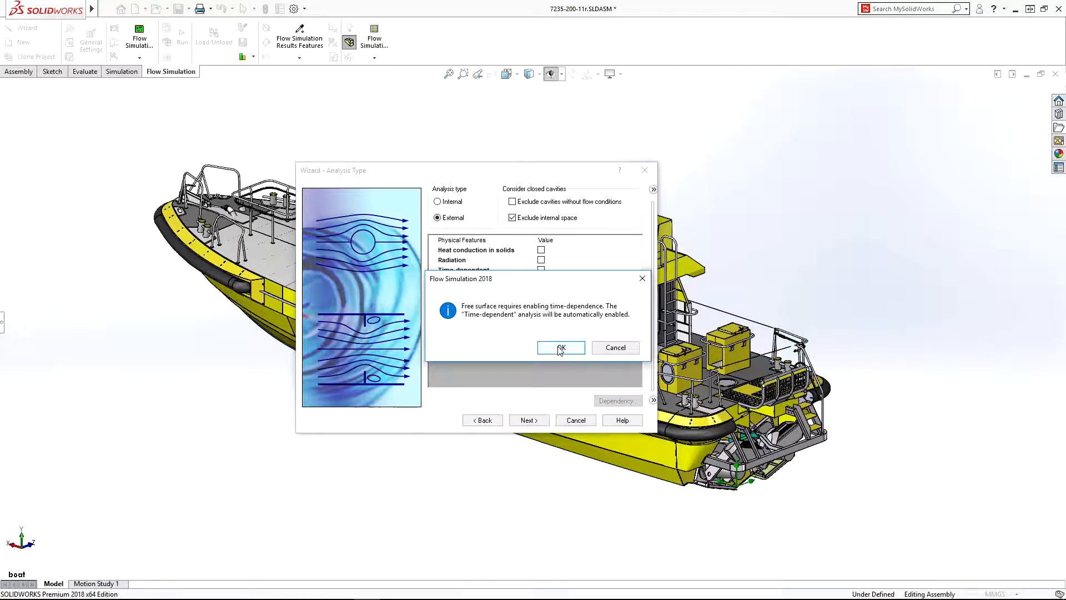
left_click(559, 347)
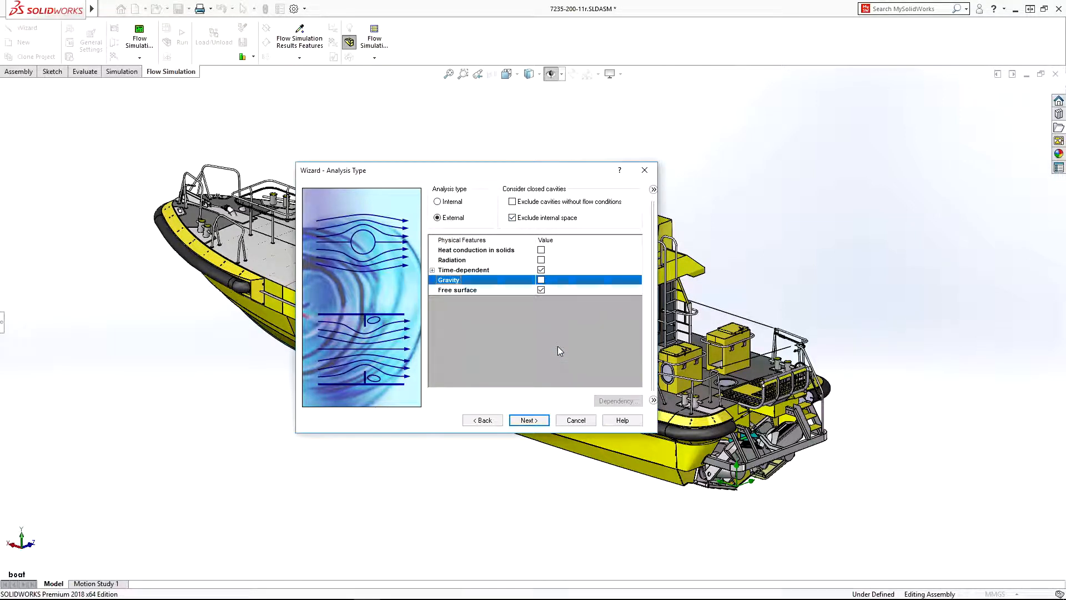
left_click(540, 280)
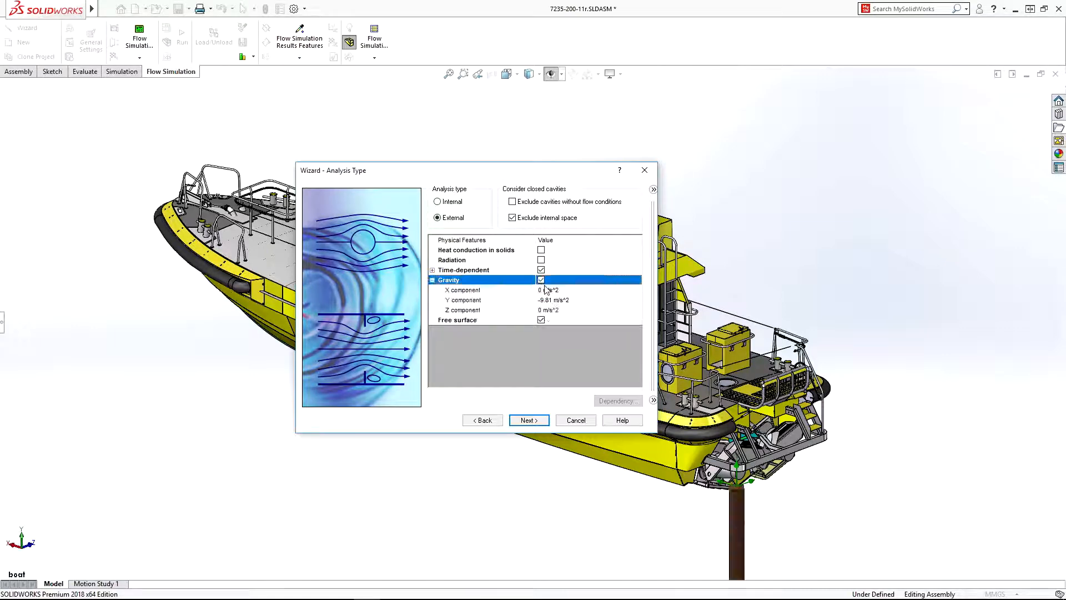
left_click(528, 420)
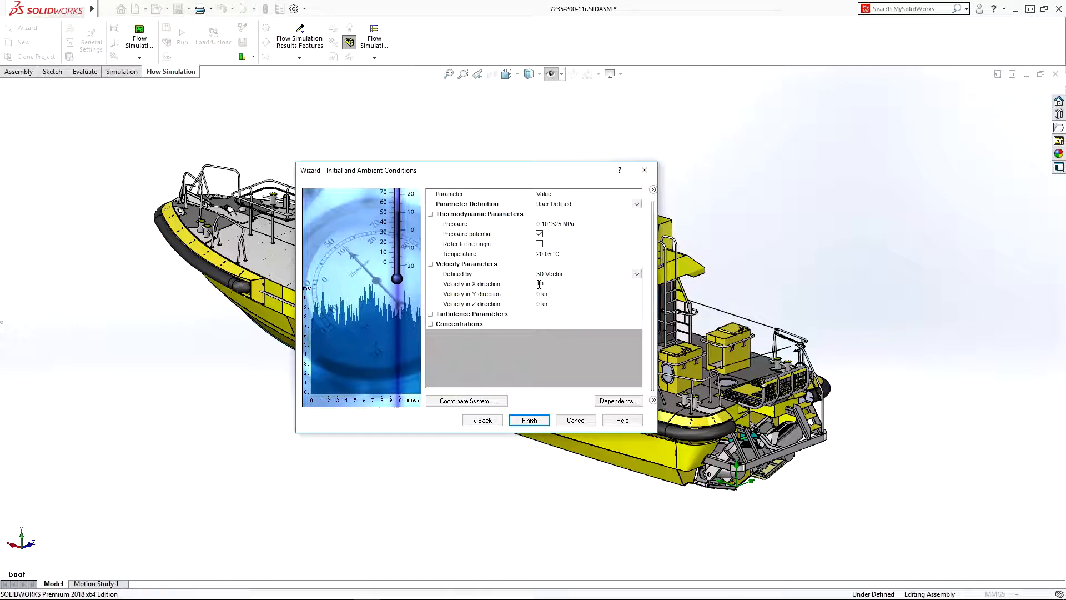
Step: Set the initial fluid by an F(h) table: water below 1.356741 m, air above
left_click(618, 400)
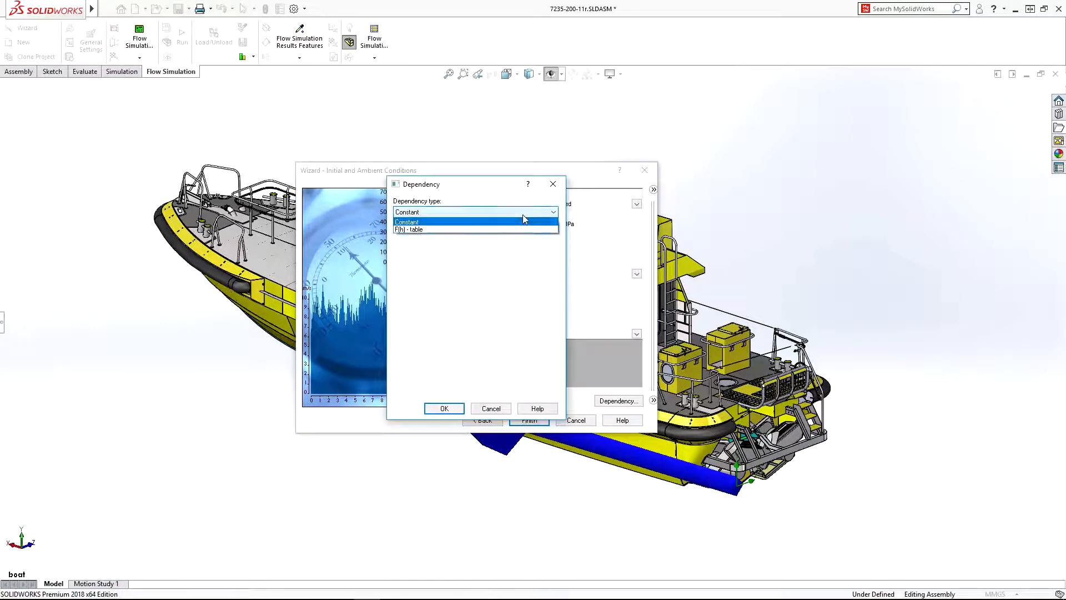
left_click(407, 229)
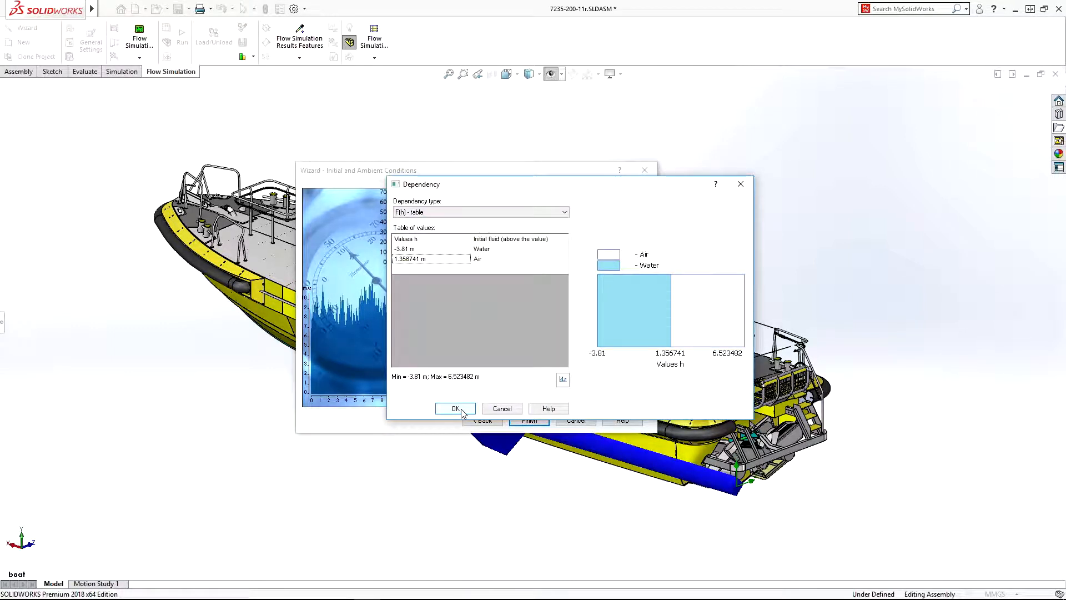
left_click(455, 408)
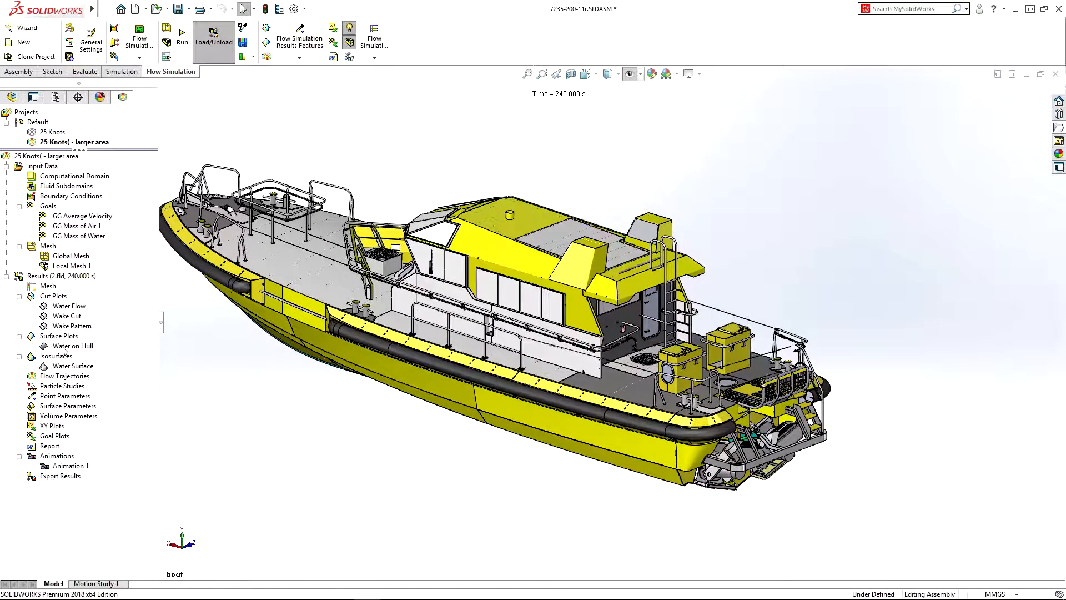
Step: Browse the 25 Knots results in the analysis tree, then start a new Wizard project
left_click(69, 325)
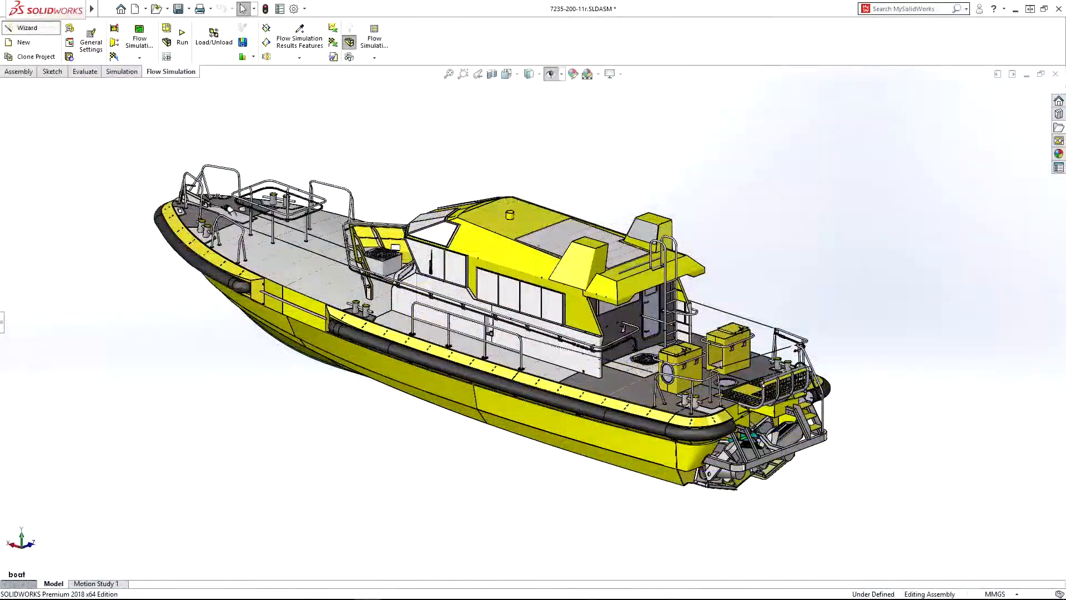
left_click(27, 27)
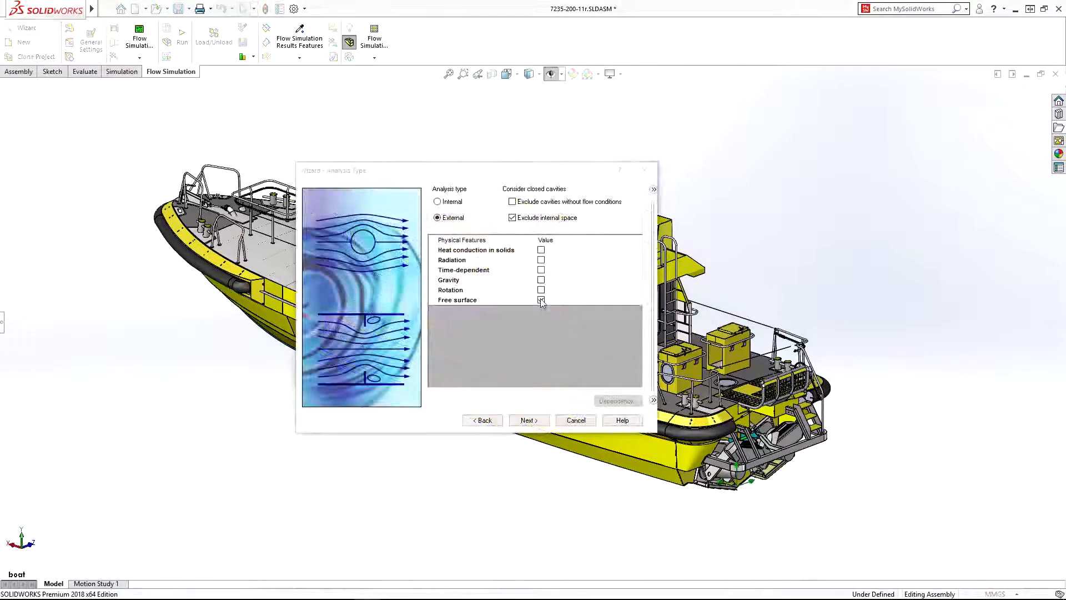